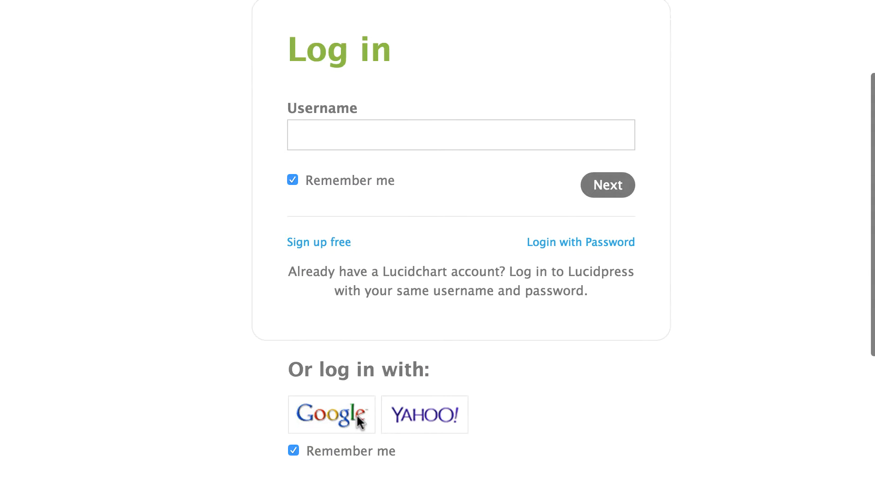
# Sign in with the Google account to reach the Documents dashboard.
pyautogui.click(332, 414)
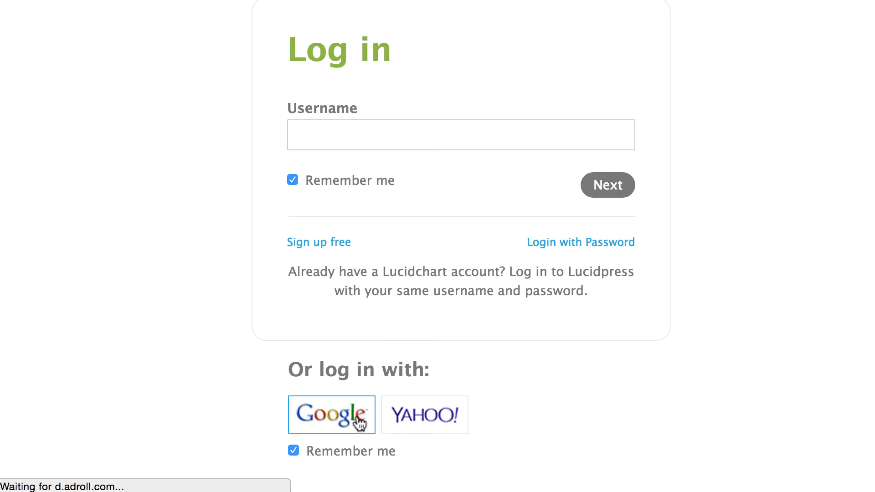
pyautogui.click(331, 414)
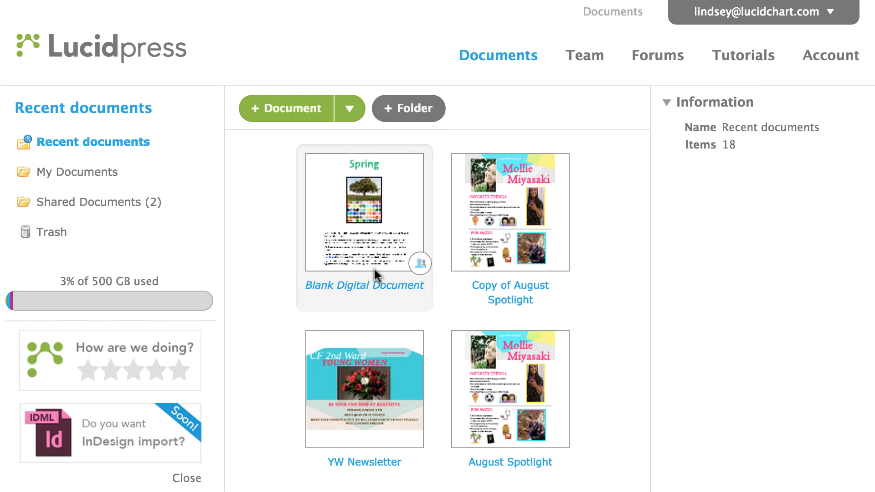
# Open the Blank Digital Document in the editor from the recent documents list.
pyautogui.doubleClick(363, 210)
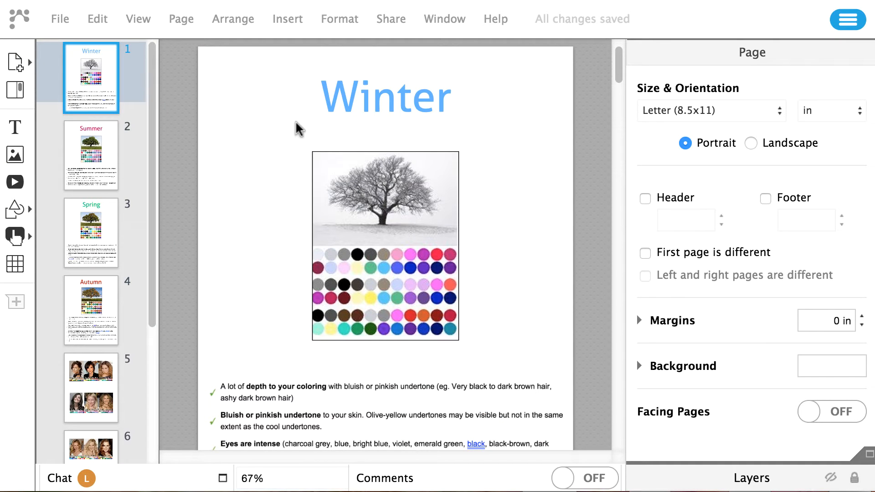
pyautogui.click(392, 18)
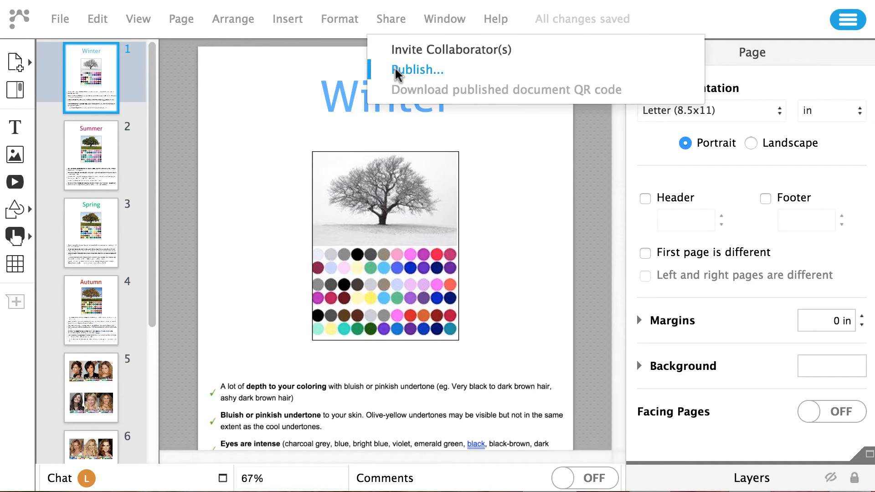
# Choose Publish... from the Share menu to bring up the Share dialog.
pyautogui.click(417, 69)
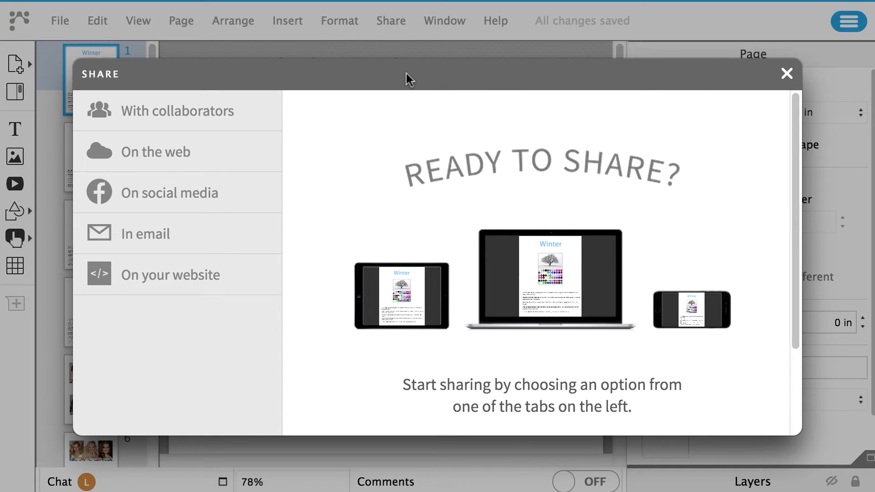
pyautogui.moveTo(387, 81)
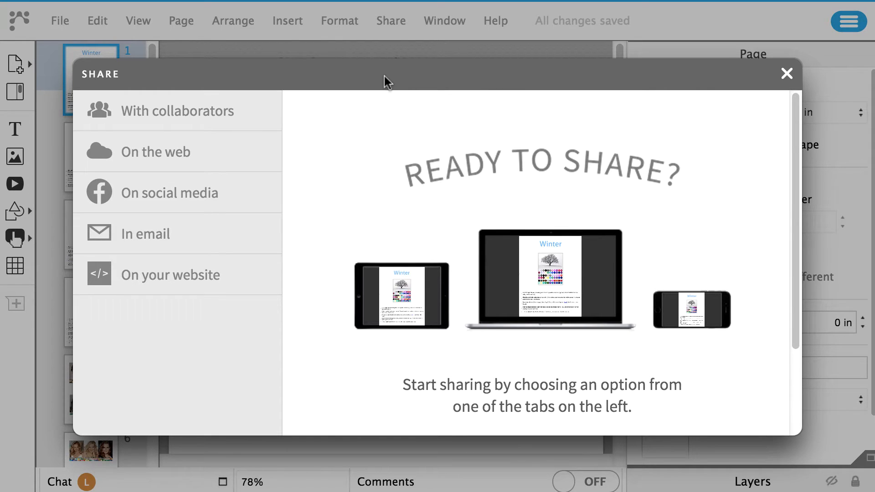
pyautogui.moveTo(285, 95)
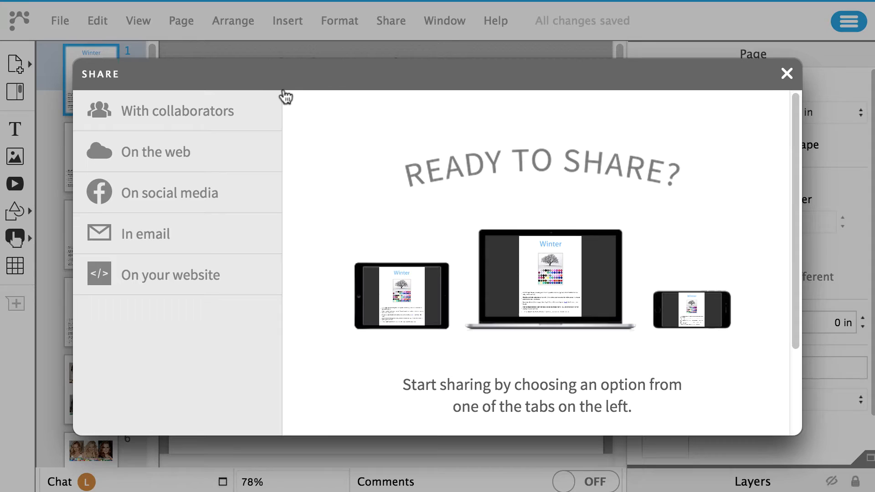
pyautogui.moveTo(262, 115)
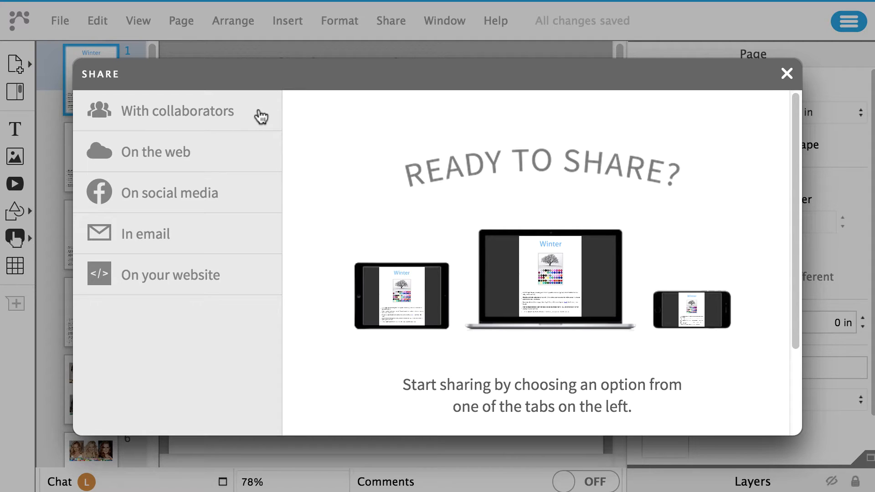
# Under 'With collaborators', remove the second collaborator and re-add them via a 'da' search as a pending invitee.
pyautogui.click(178, 110)
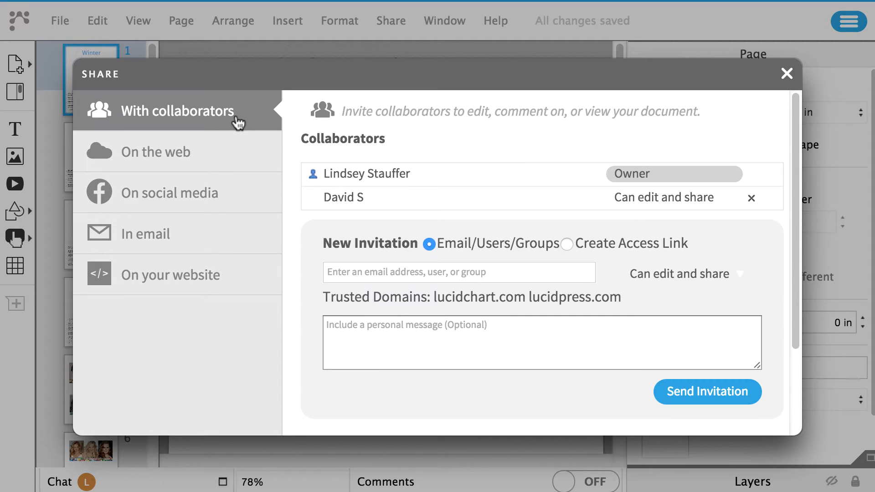
pyautogui.moveTo(691, 270)
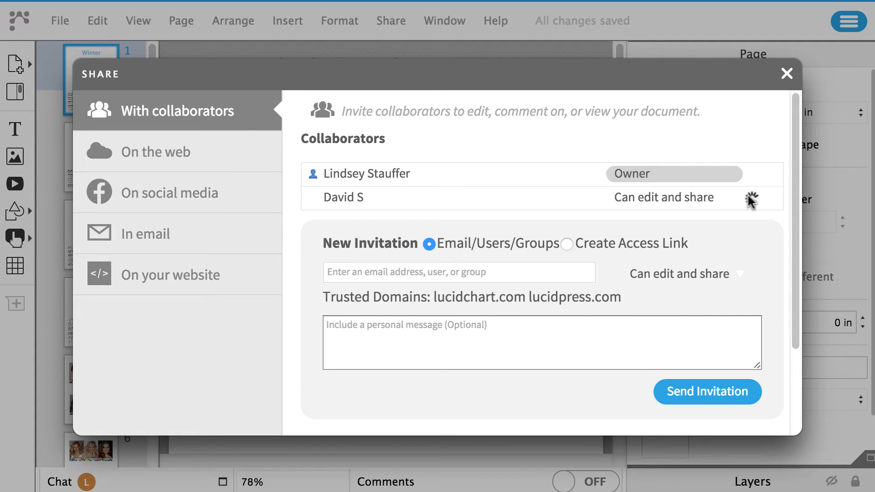
pyautogui.click(751, 198)
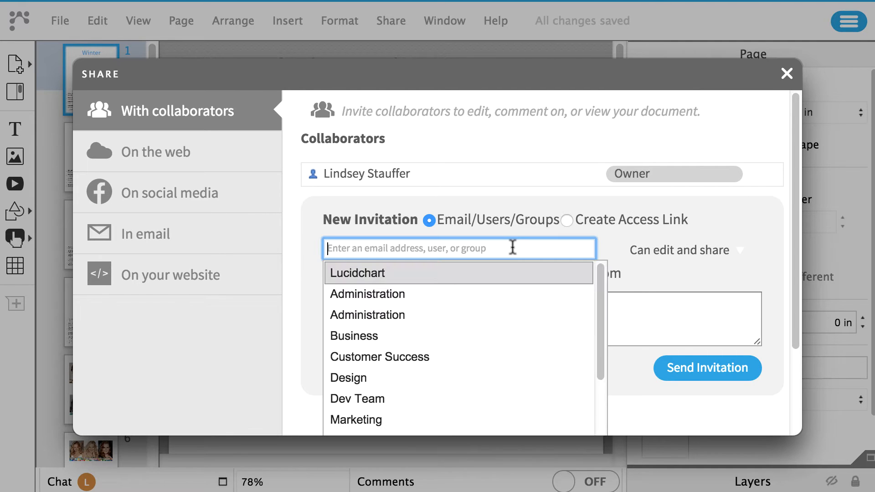
pyautogui.write('david')
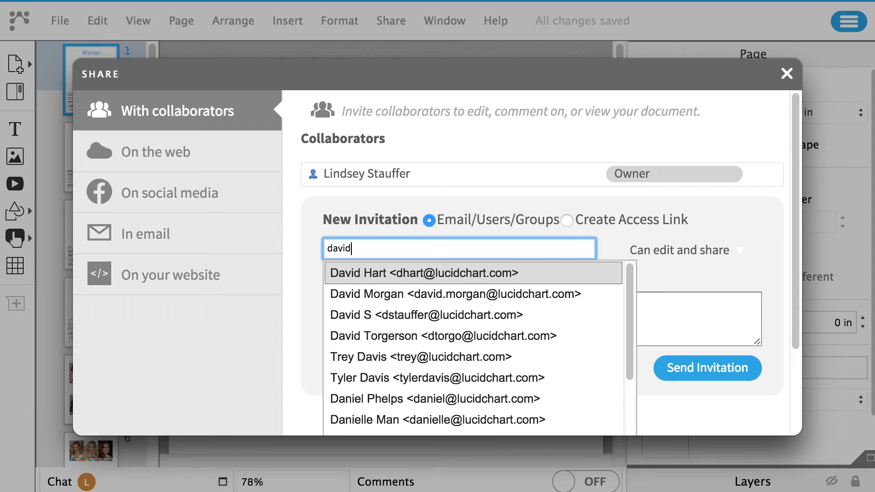
pyautogui.click(426, 315)
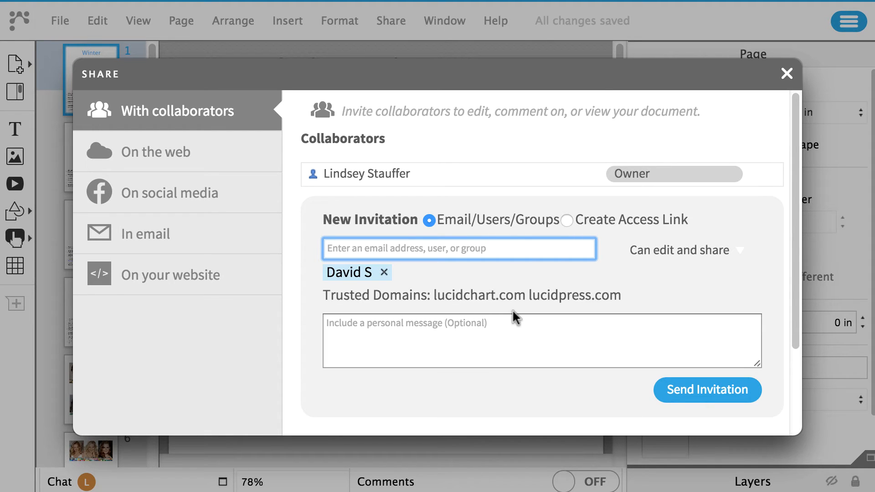
# Publish on the web under the custom link pub.lucidpress.com/pressdocument1, save it and preview the published page.
pyautogui.click(159, 153)
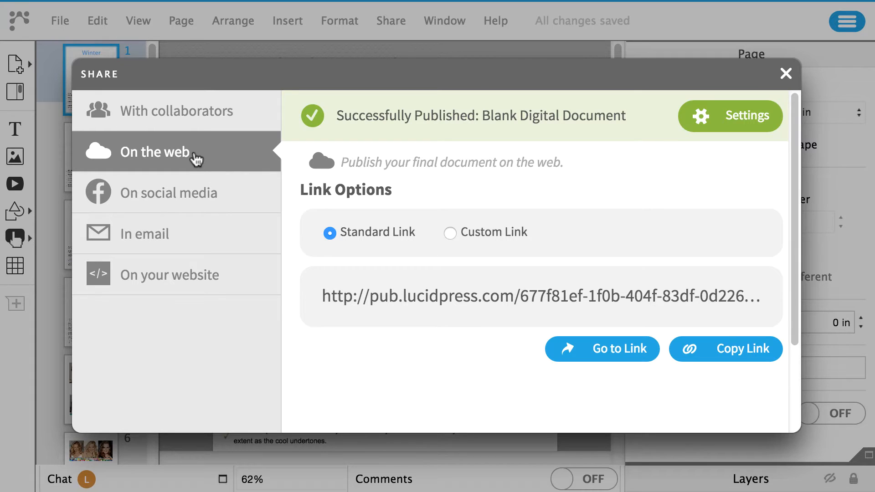
pyautogui.moveTo(450, 229)
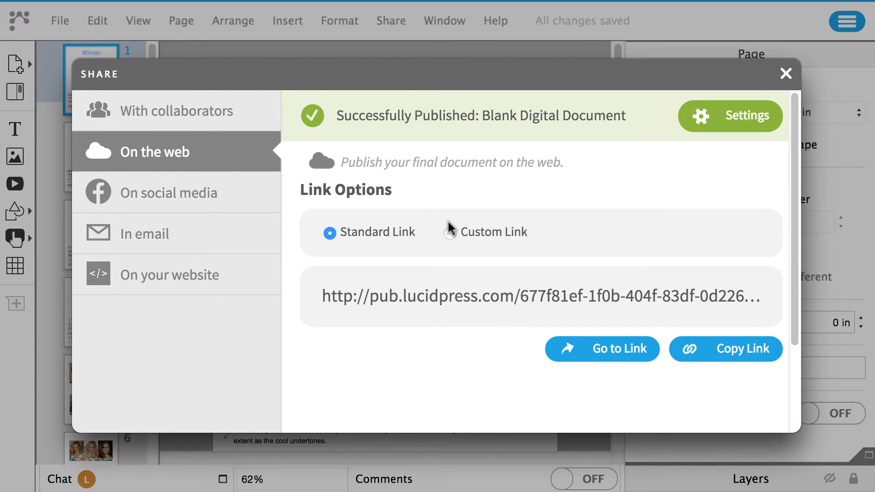
pyautogui.click(452, 231)
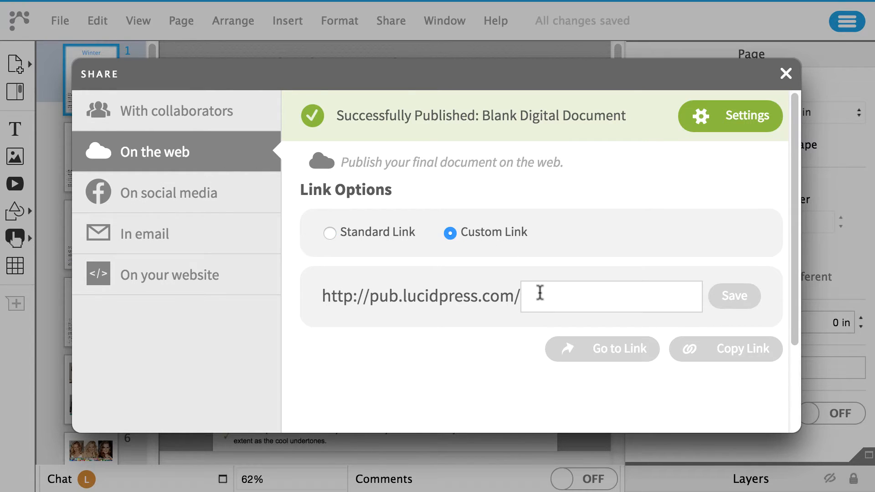
pyautogui.write('pressdocument')
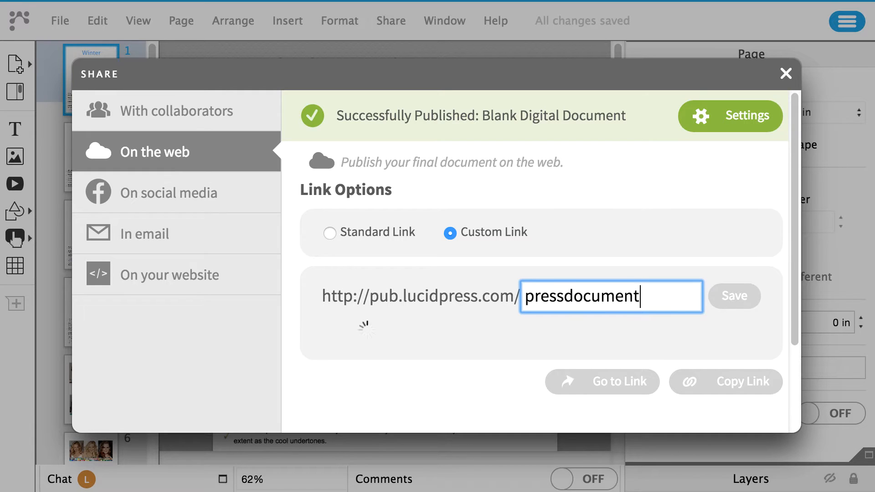
pyautogui.write('1')
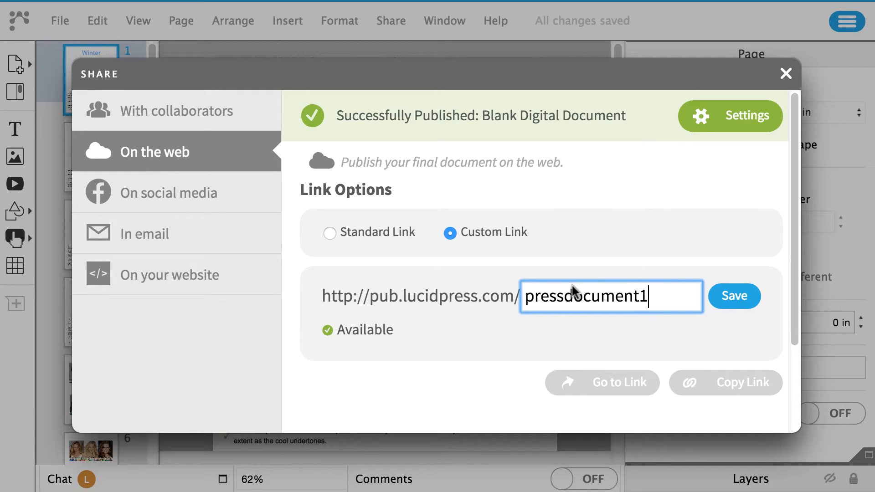
pyautogui.click(735, 295)
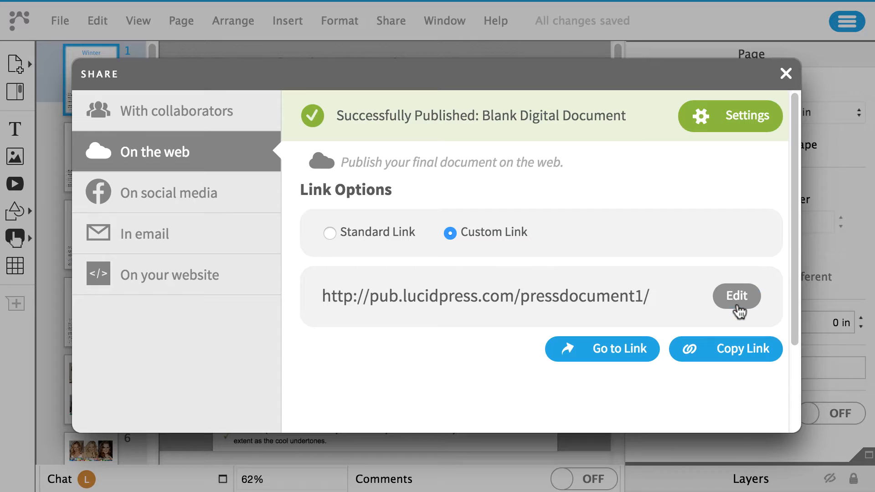
pyautogui.click(602, 349)
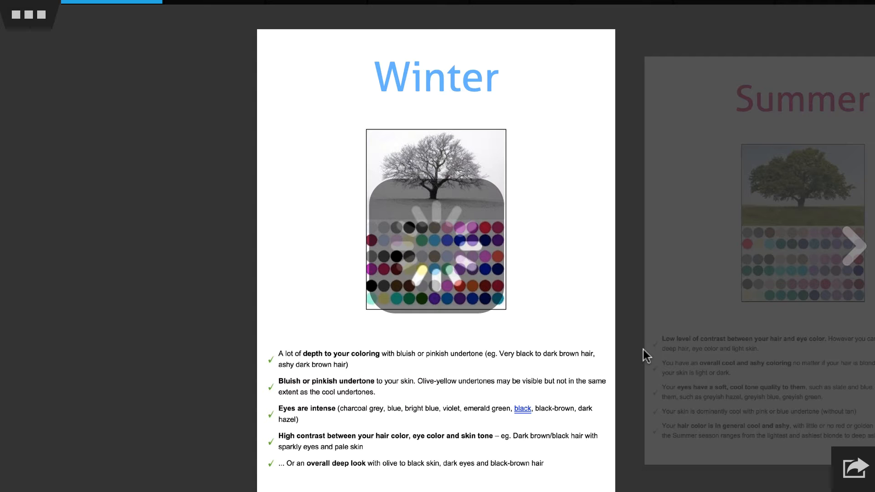
pyautogui.click(841, 468)
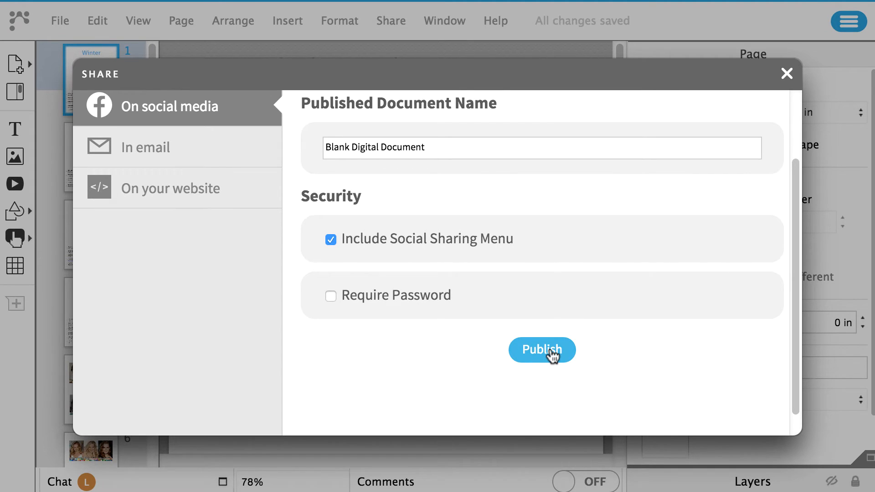
# Republish with the social sharing menu included and no password required.
pyautogui.click(541, 350)
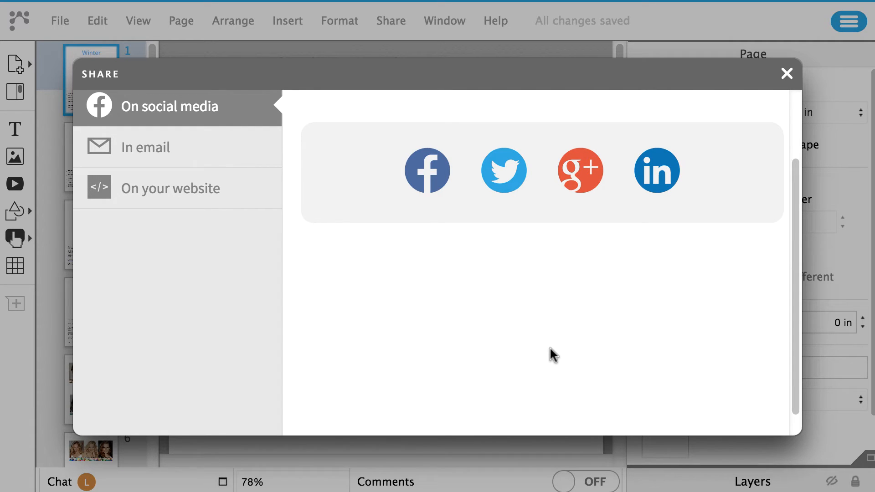
pyautogui.moveTo(223, 175)
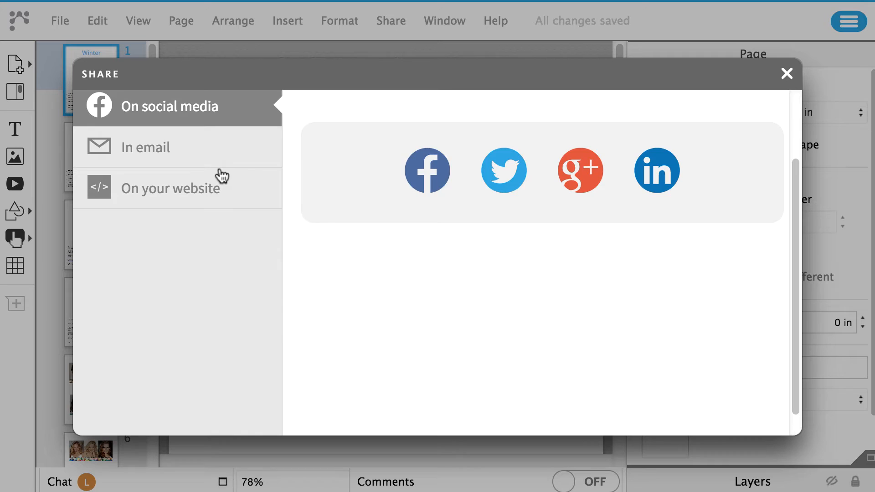
# Publish for email, generate and copy the email embed code, then generate the website embed code.
pyautogui.click(145, 147)
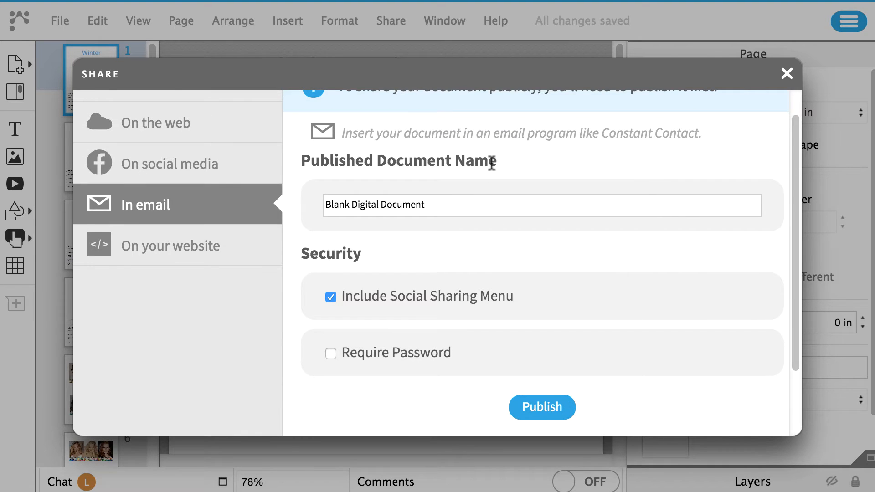
pyautogui.scroll(3)
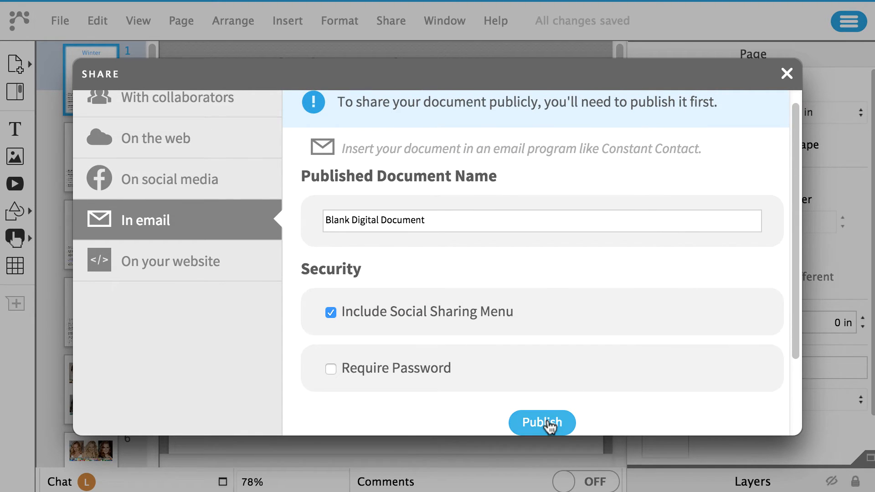
pyautogui.click(542, 422)
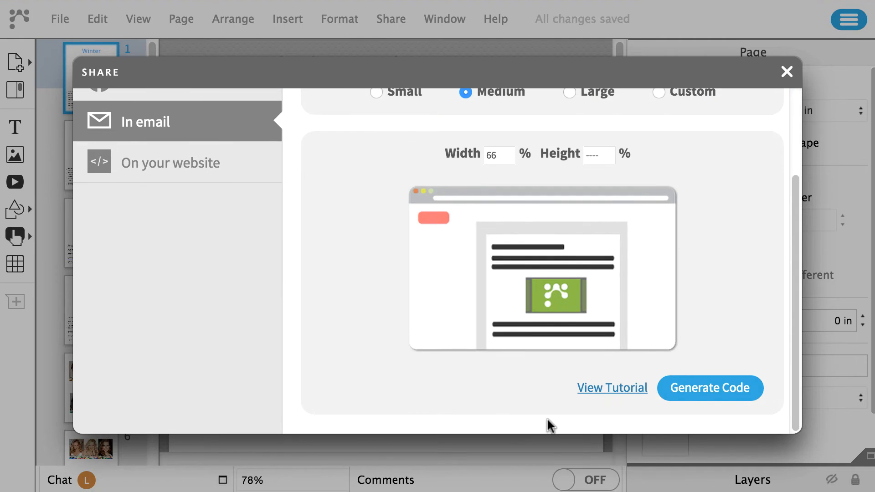
pyautogui.moveTo(682, 407)
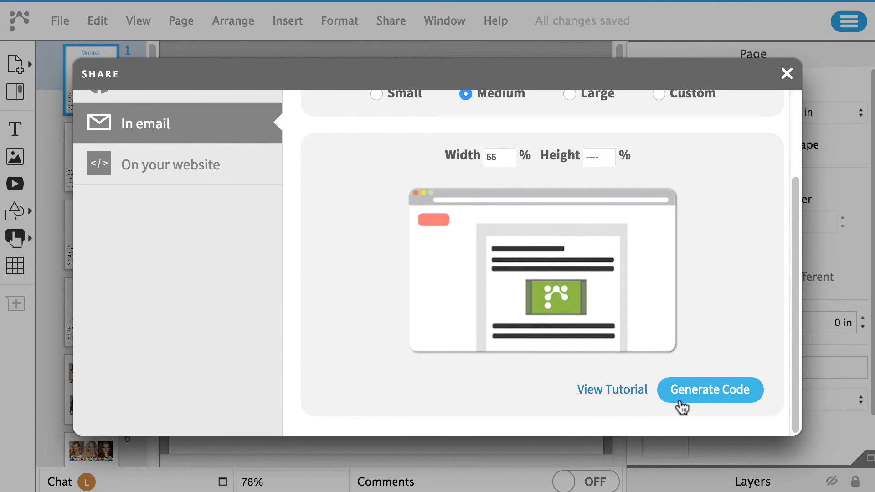
pyautogui.click(710, 389)
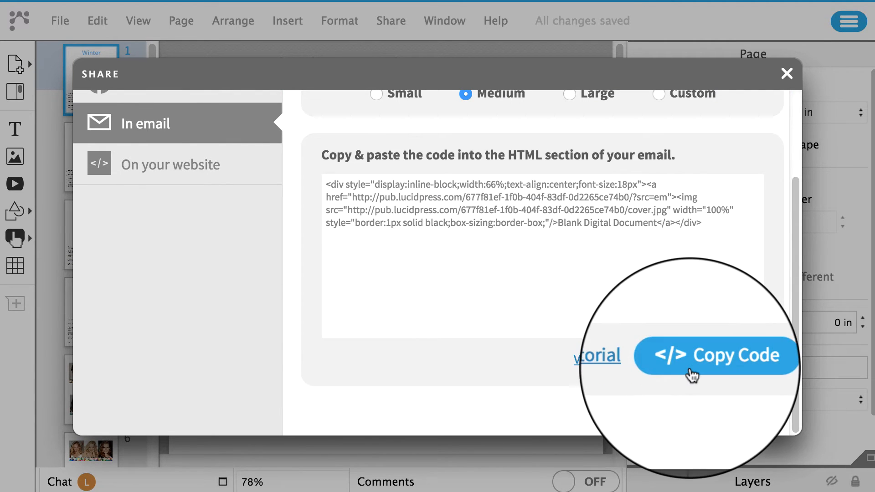
pyautogui.click(171, 163)
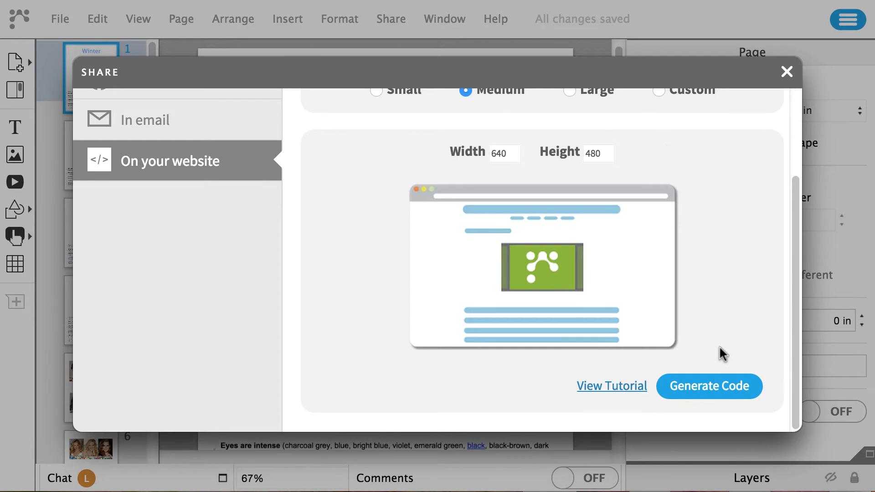
pyautogui.moveTo(715, 399)
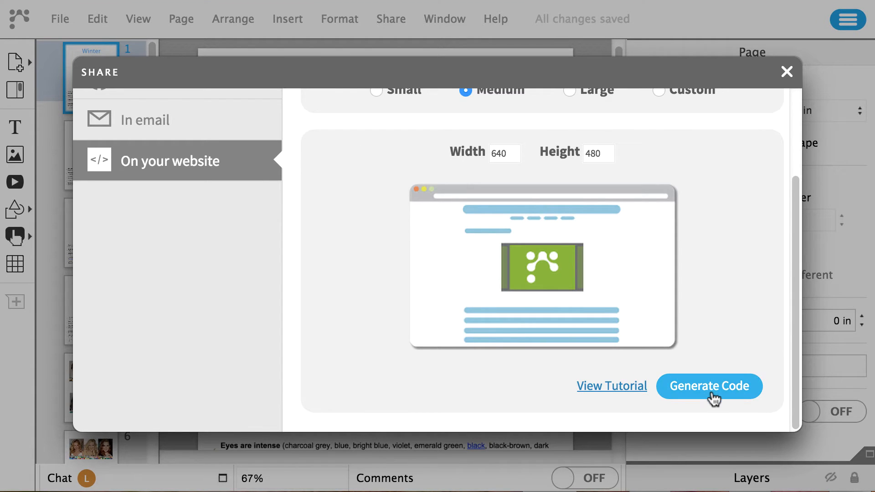
pyautogui.click(709, 386)
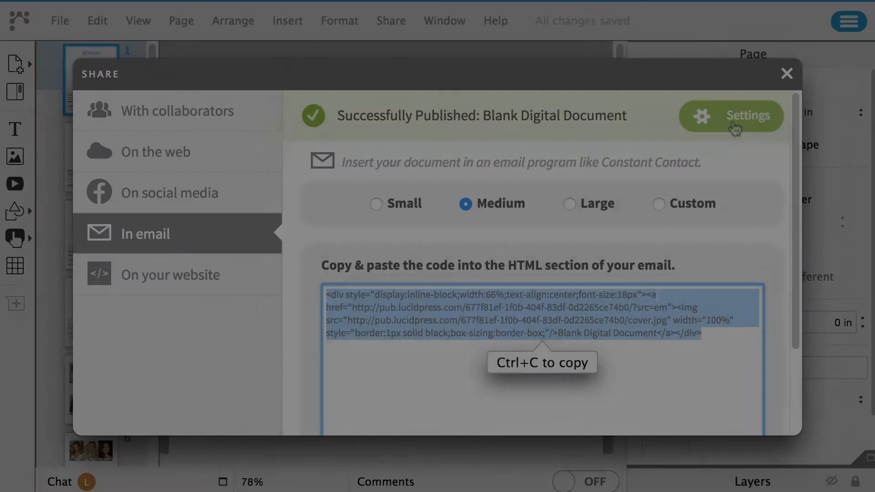
# In publish Settings, tick then untick Require Password, then view the published document and its social sharing options.
pyautogui.click(731, 116)
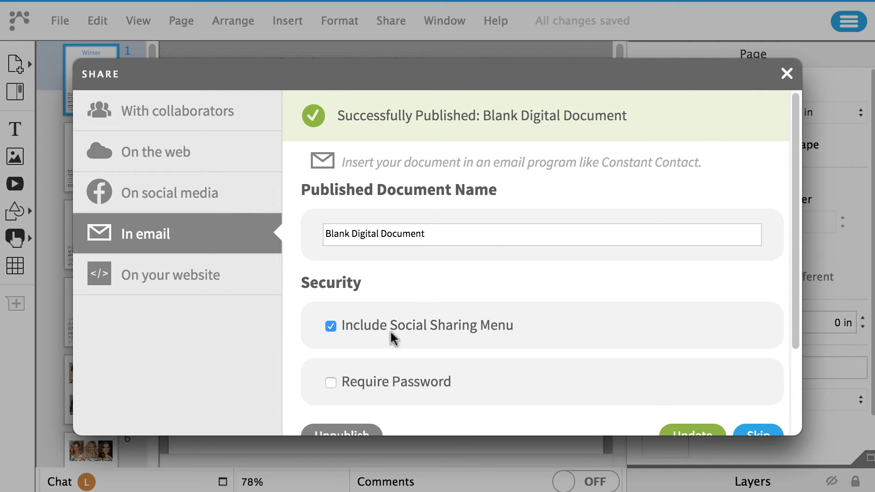
pyautogui.click(331, 382)
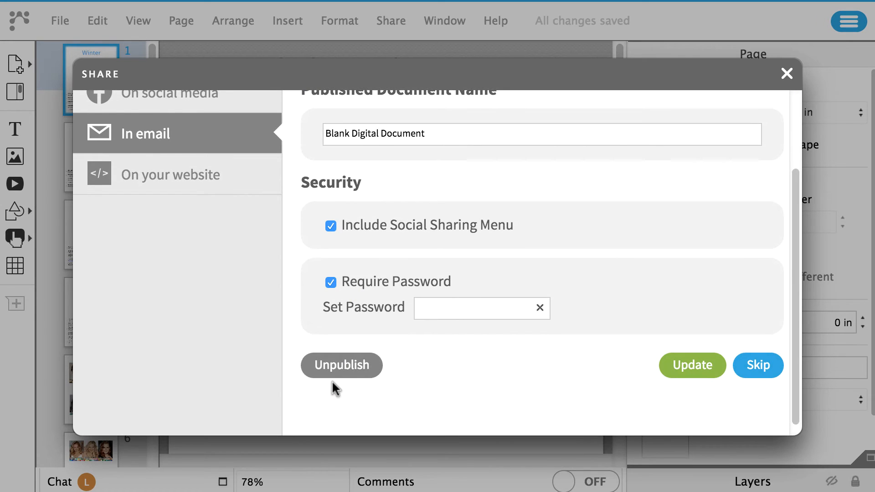
pyautogui.click(692, 366)
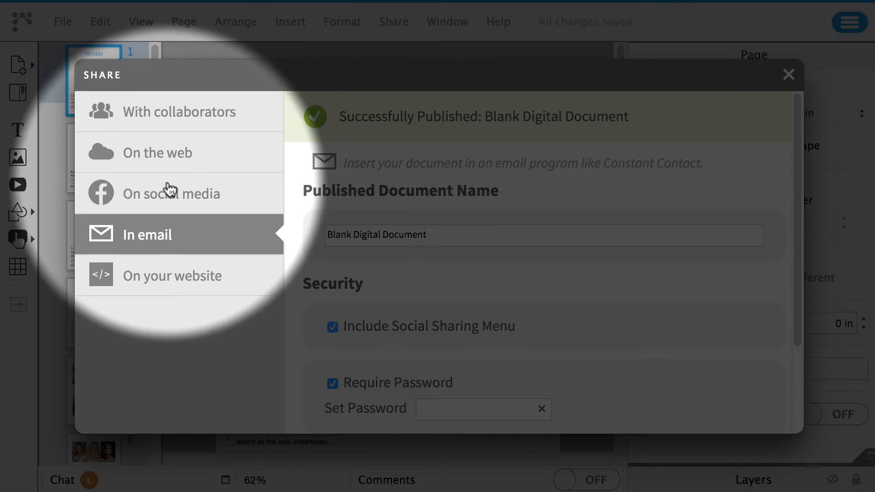
pyautogui.moveTo(118, 200)
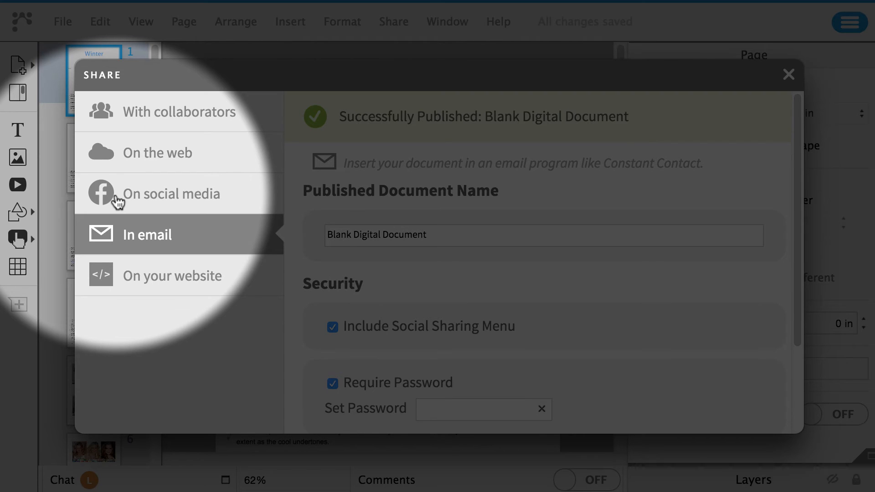
pyautogui.click(332, 382)
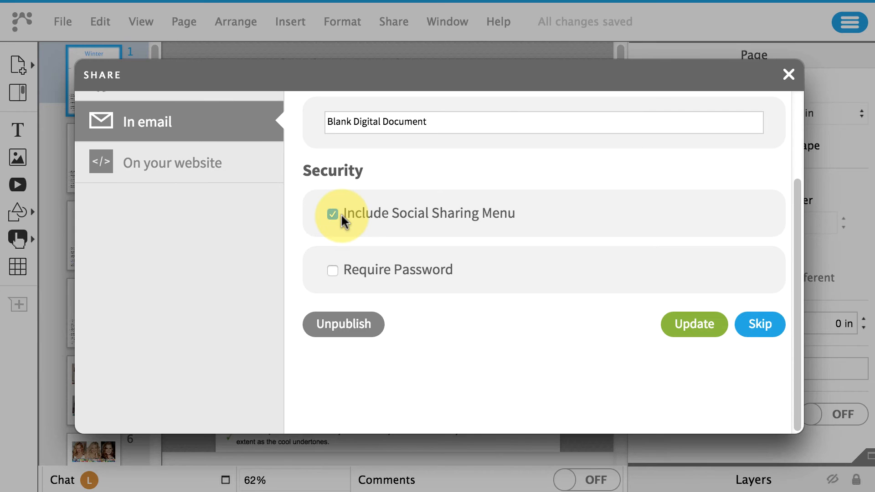
pyautogui.click(760, 324)
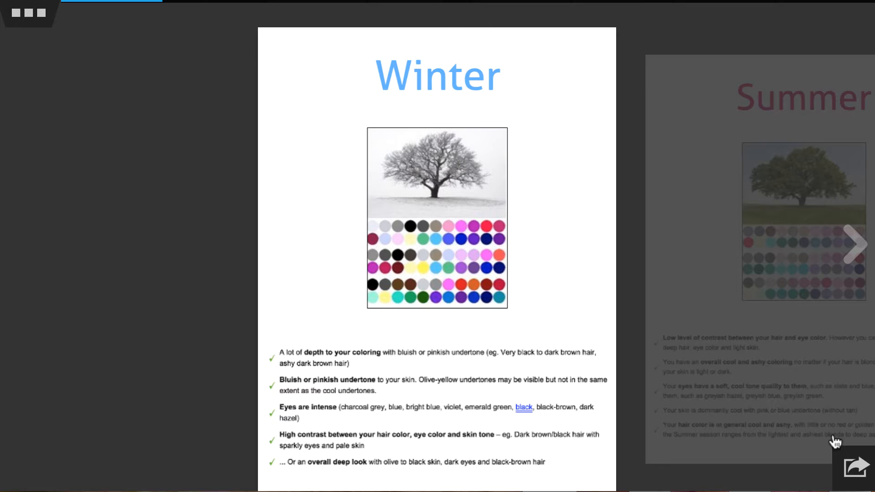
pyautogui.click(862, 481)
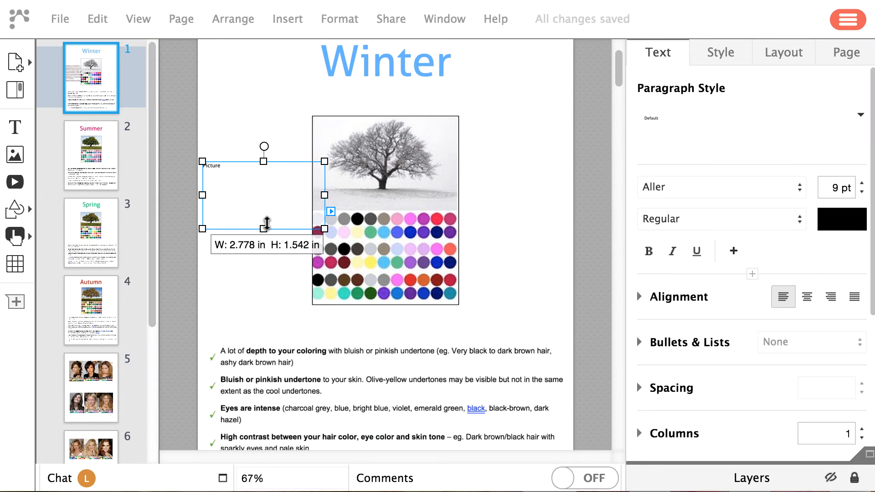
# Shrink the Picture text box beside the Winter tree image in height and width.
pyautogui.moveTo(266, 224); pyautogui.dragTo(266, 198)
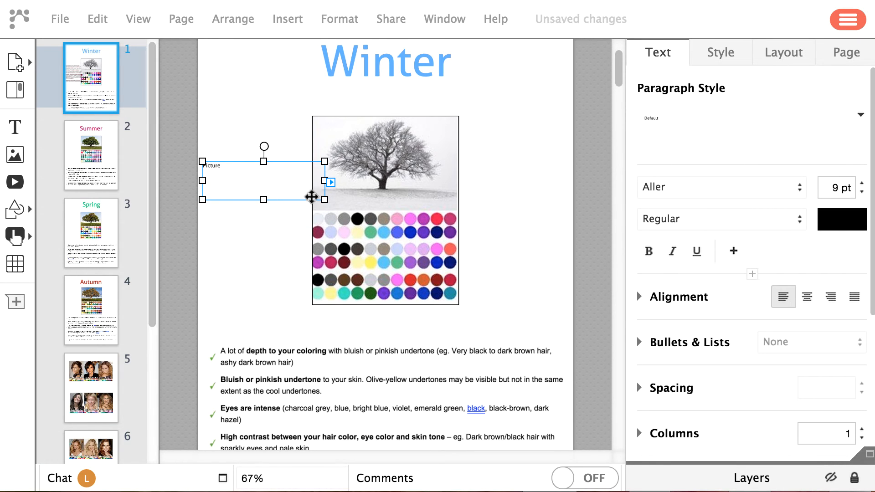
pyautogui.moveTo(325, 181); pyautogui.dragTo(307, 181)
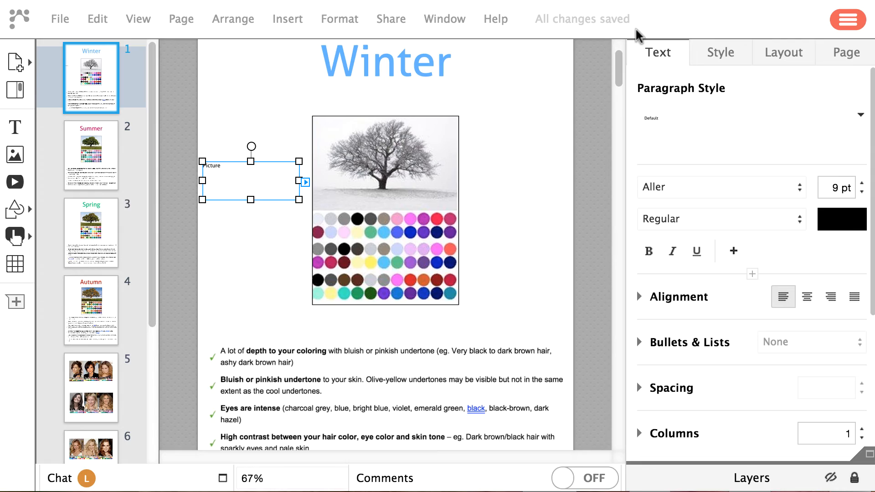
pyautogui.click(849, 21)
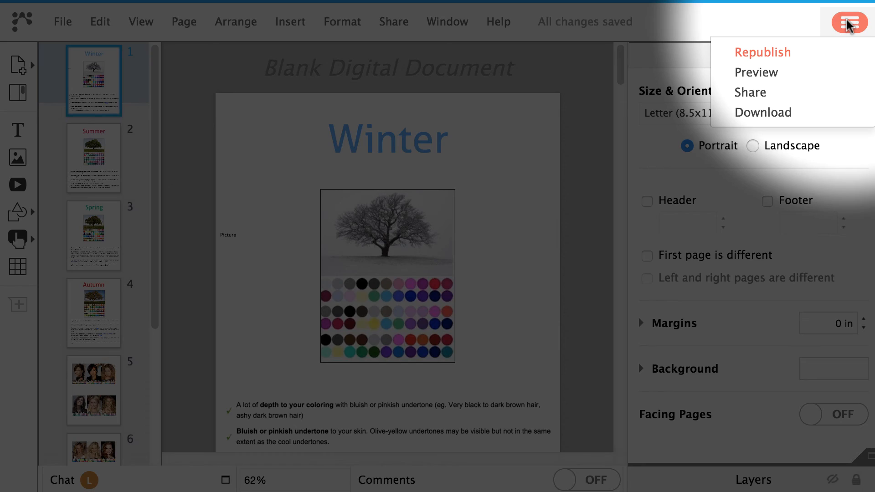
pyautogui.moveTo(810, 57)
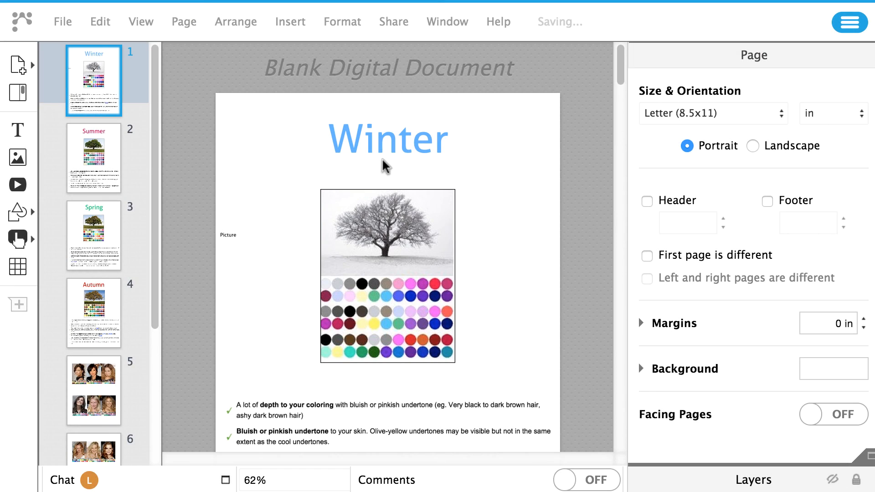
# From Share > Publish..., go to On the web and choose Unpublish to get the confirmation prompt.
pyautogui.click(394, 21)
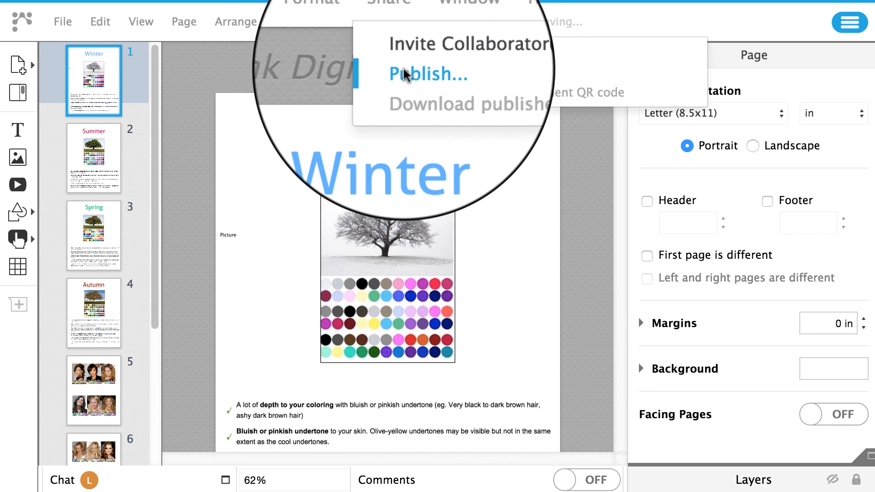
pyautogui.click(426, 73)
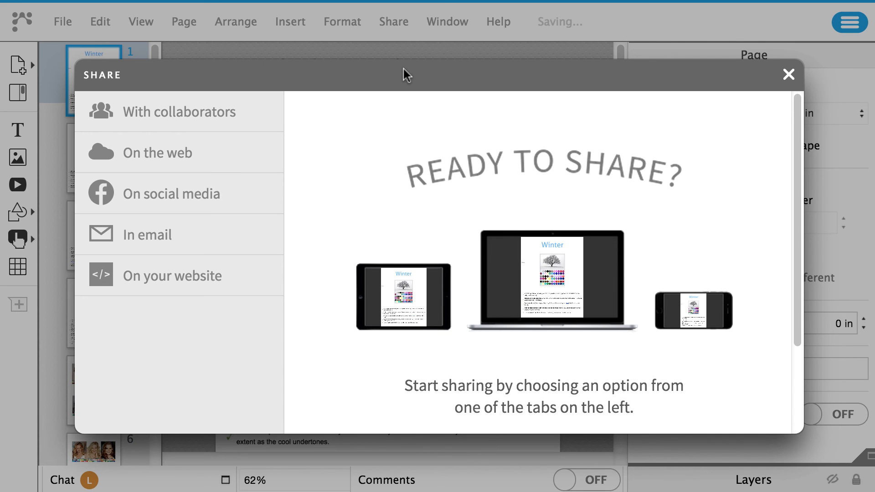
pyautogui.click(158, 152)
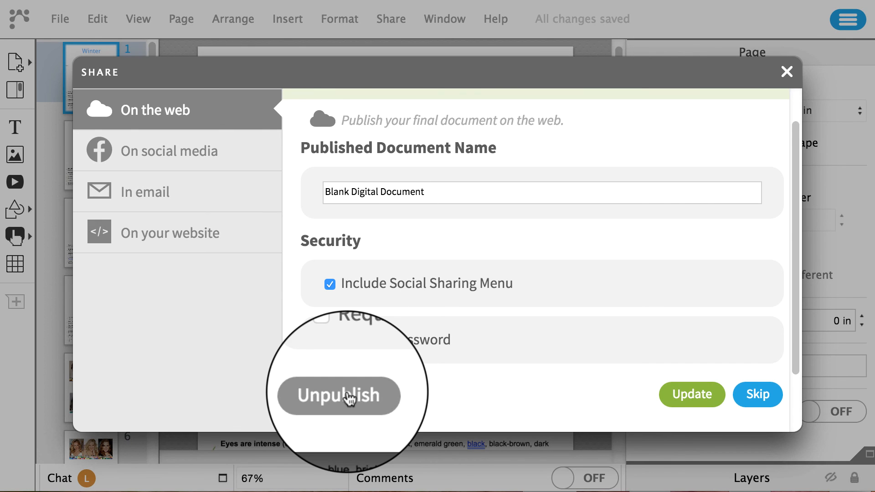
pyautogui.click(338, 397)
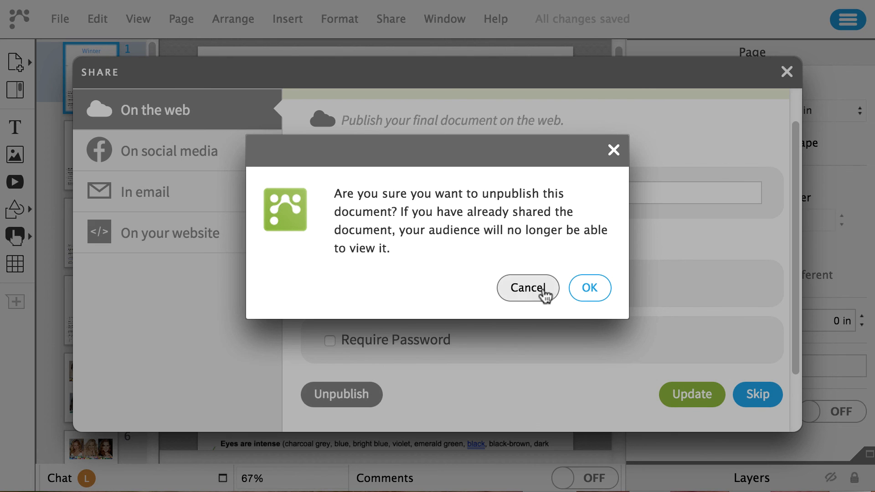